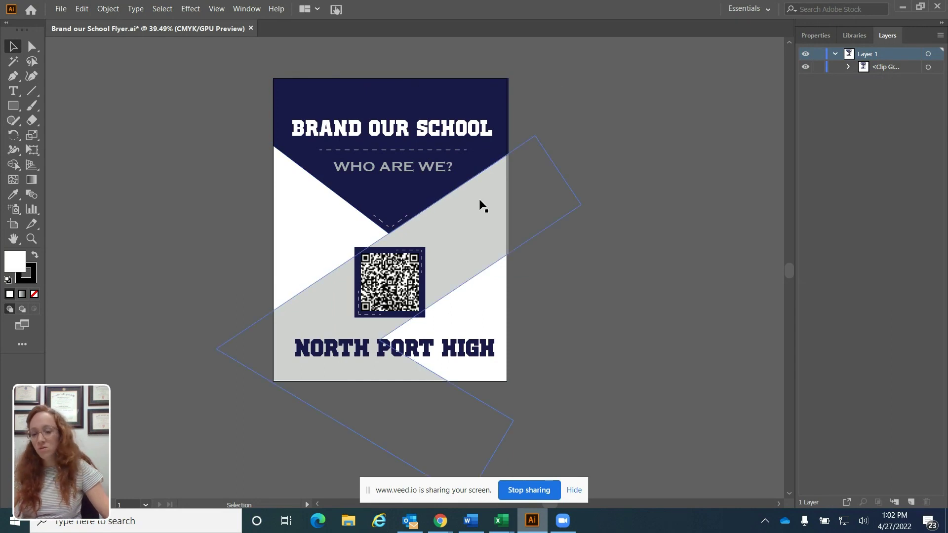
mouse_move(507, 192)
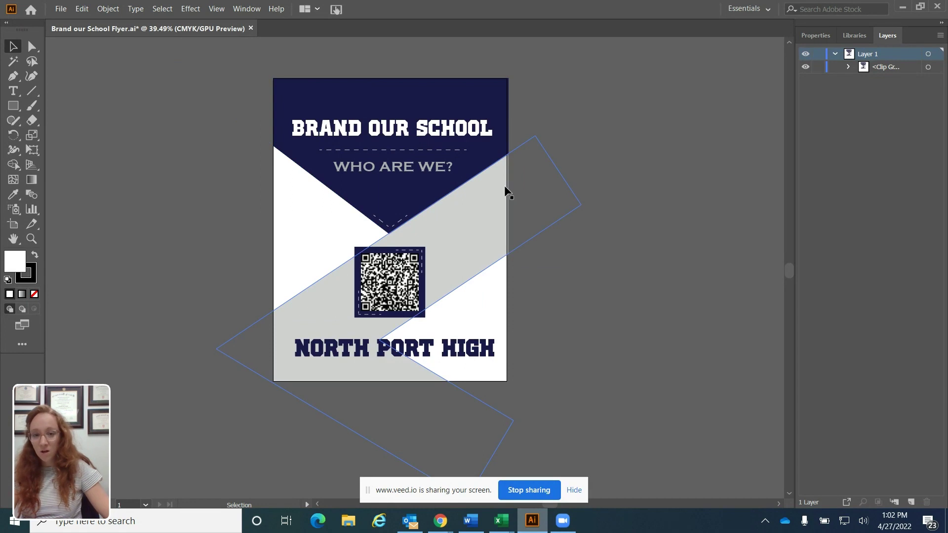
Step: Release the clipping mask on the selected flyer artwork via Object > Clipping Mask > Release
click(901, 130)
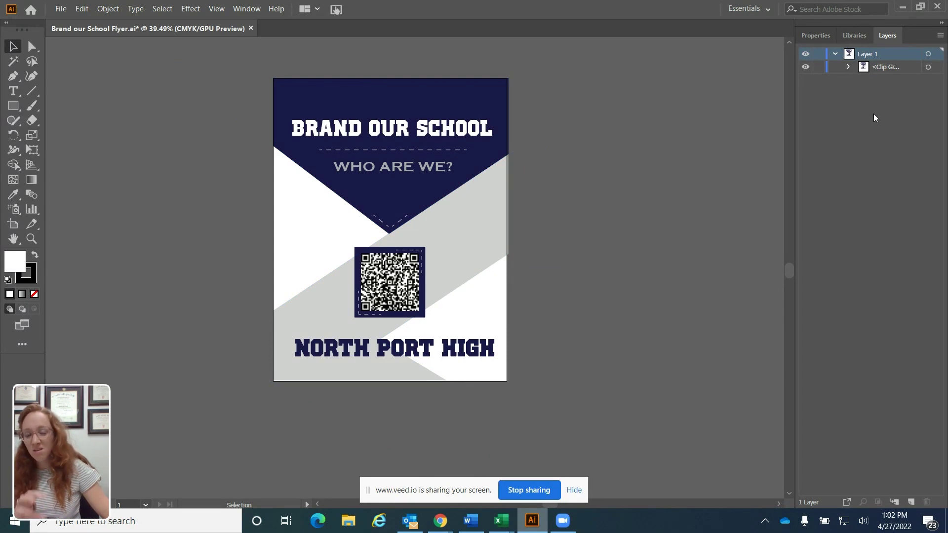
mouse_move(140, 144)
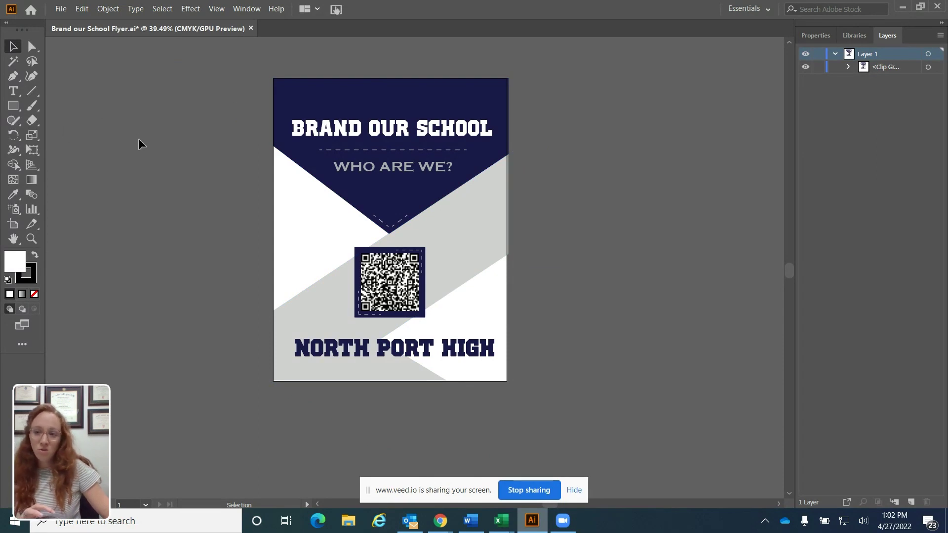
click(391, 228)
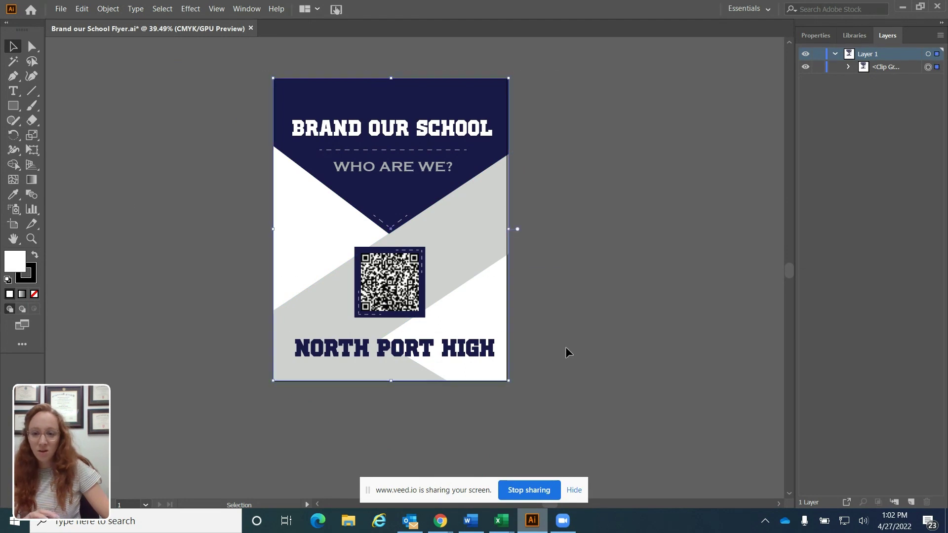
click(108, 9)
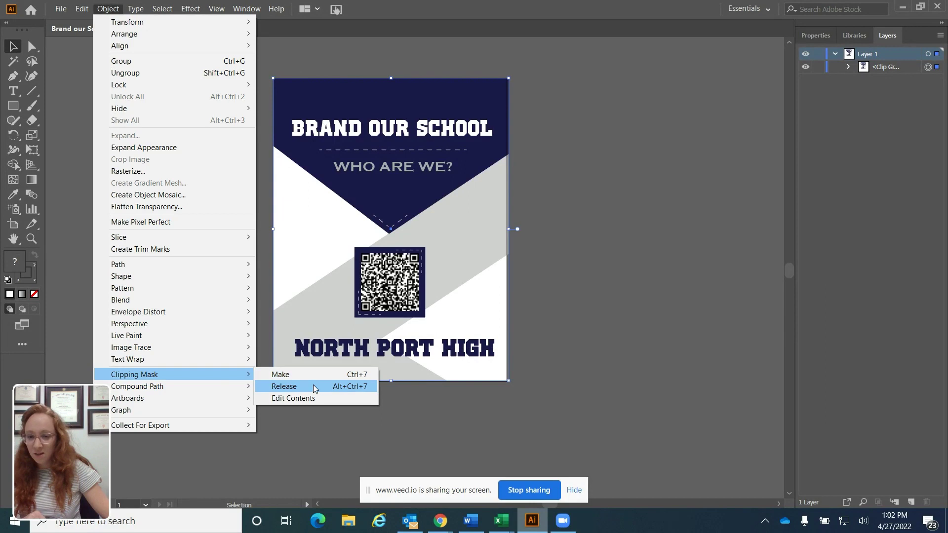
click(283, 387)
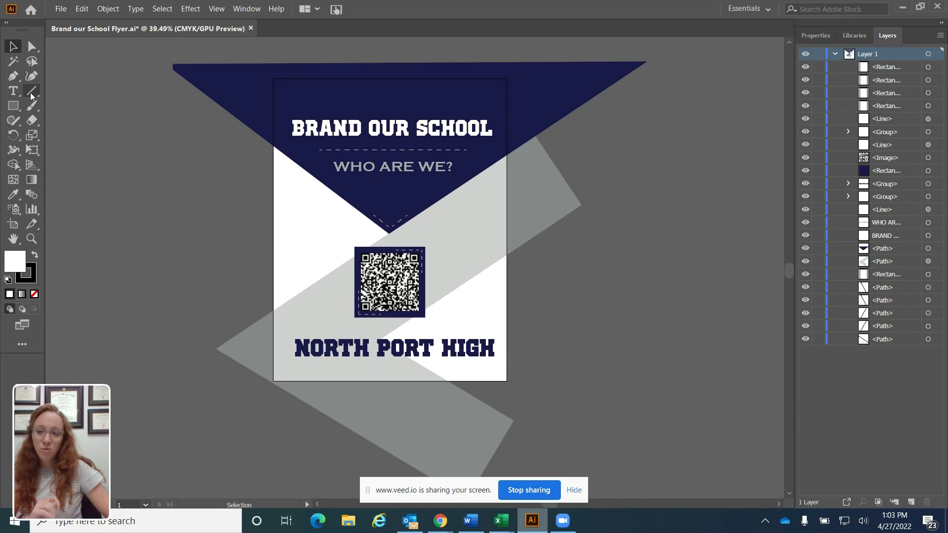
Step: Draw an artboard-sized white rectangle, select all Layer 1 objects and bring up the Object menu
click(13, 105)
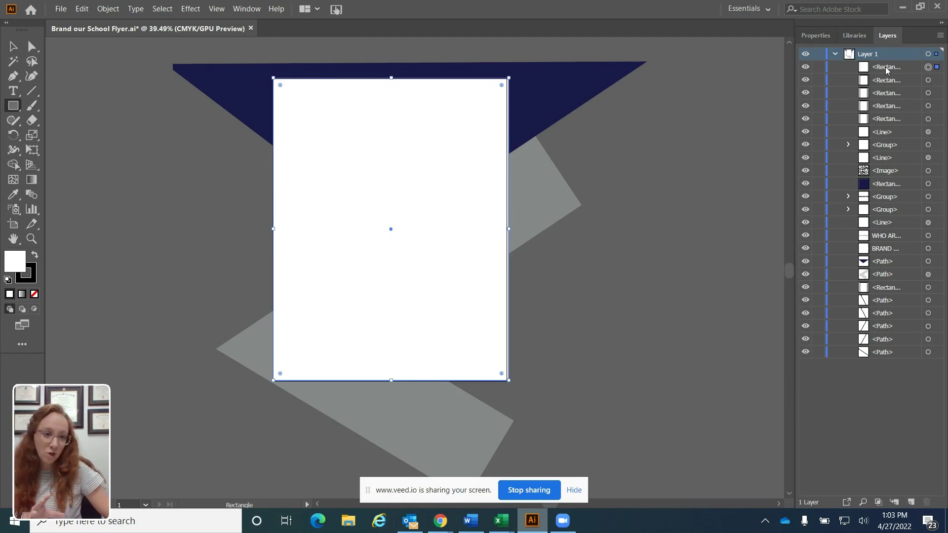
mouse_move(884, 70)
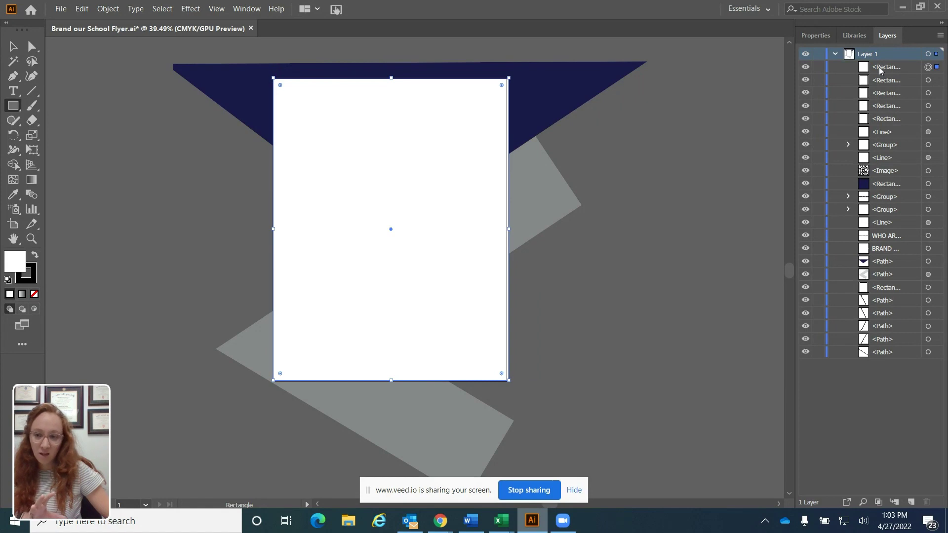
click(12, 47)
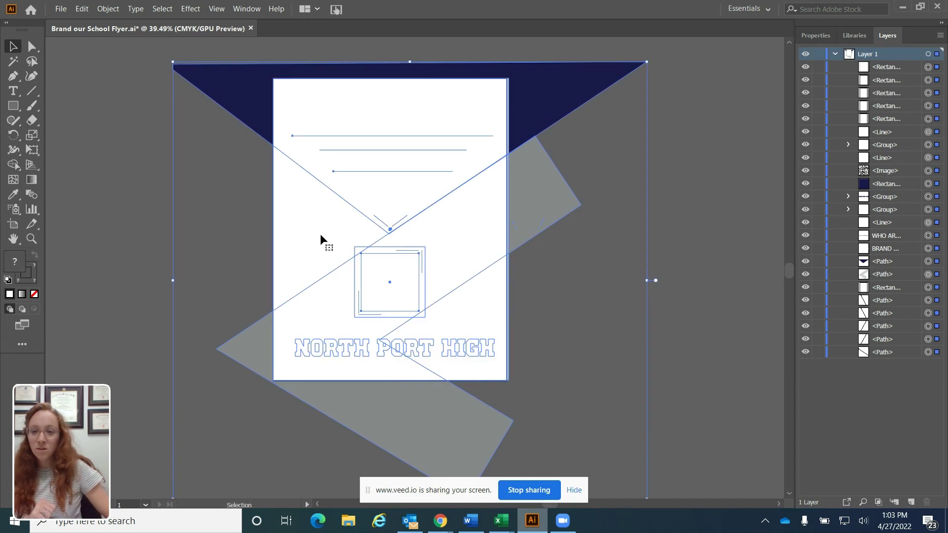
click(107, 9)
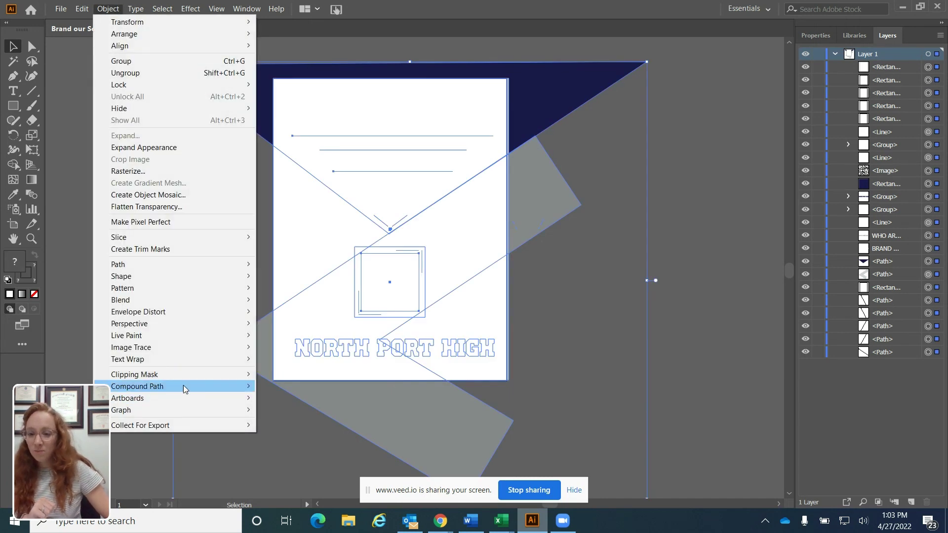